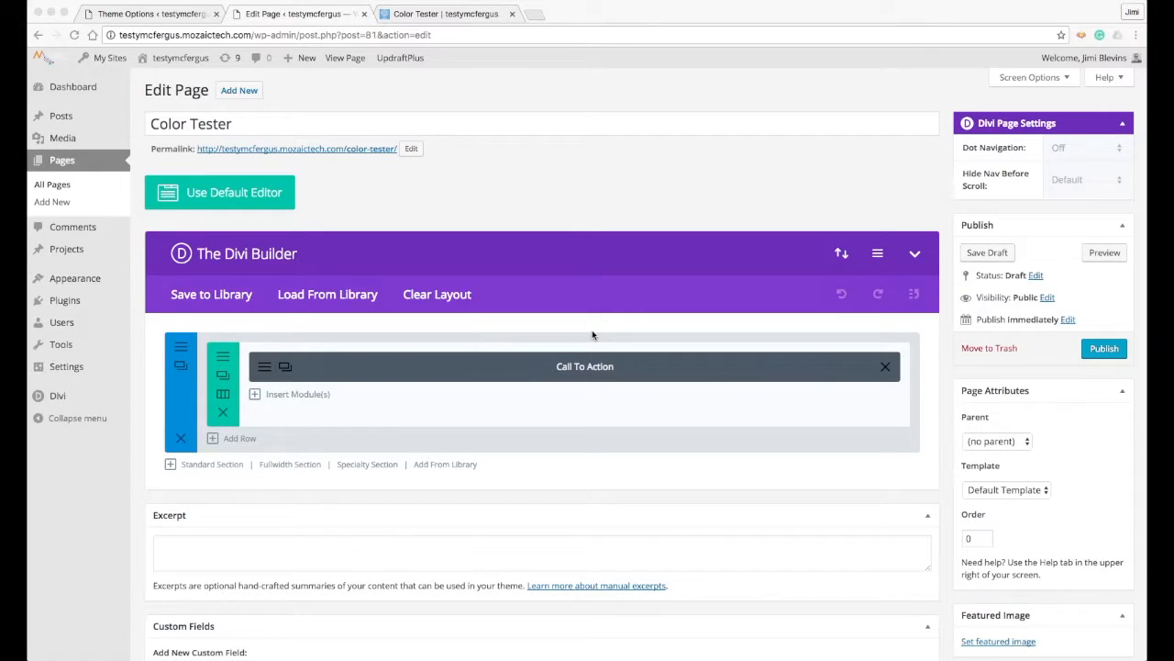
pyautogui.moveTo(301, 321)
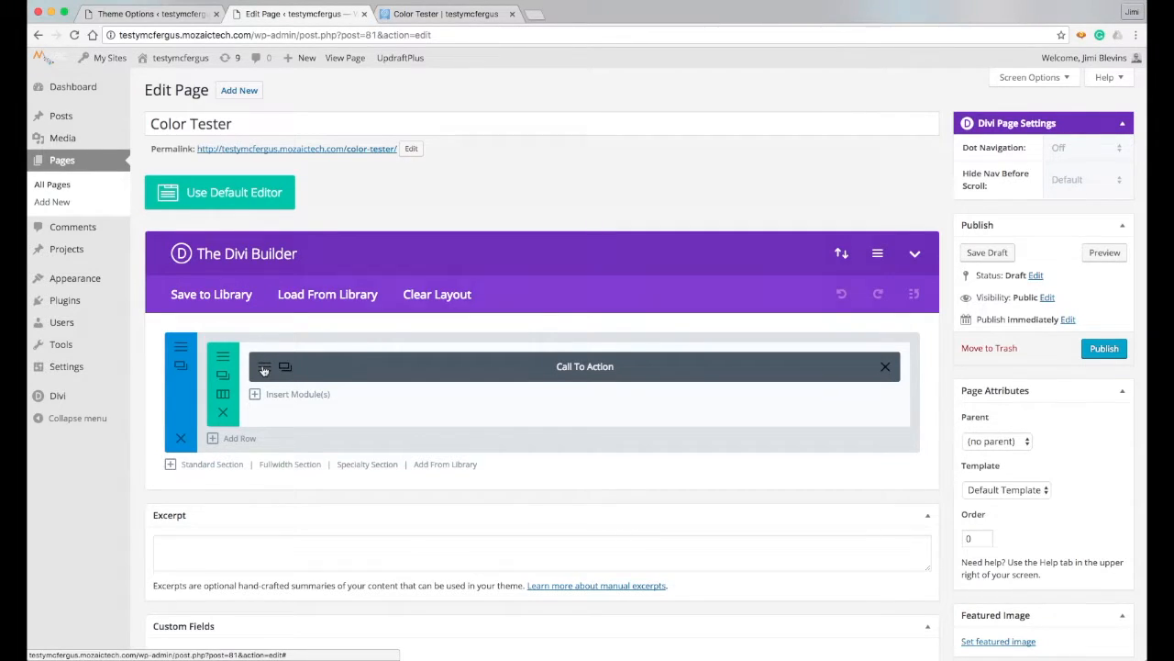
# Step: Preview an orange palette colour as the Call To Action background, then discard it
pyautogui.click(265, 367)
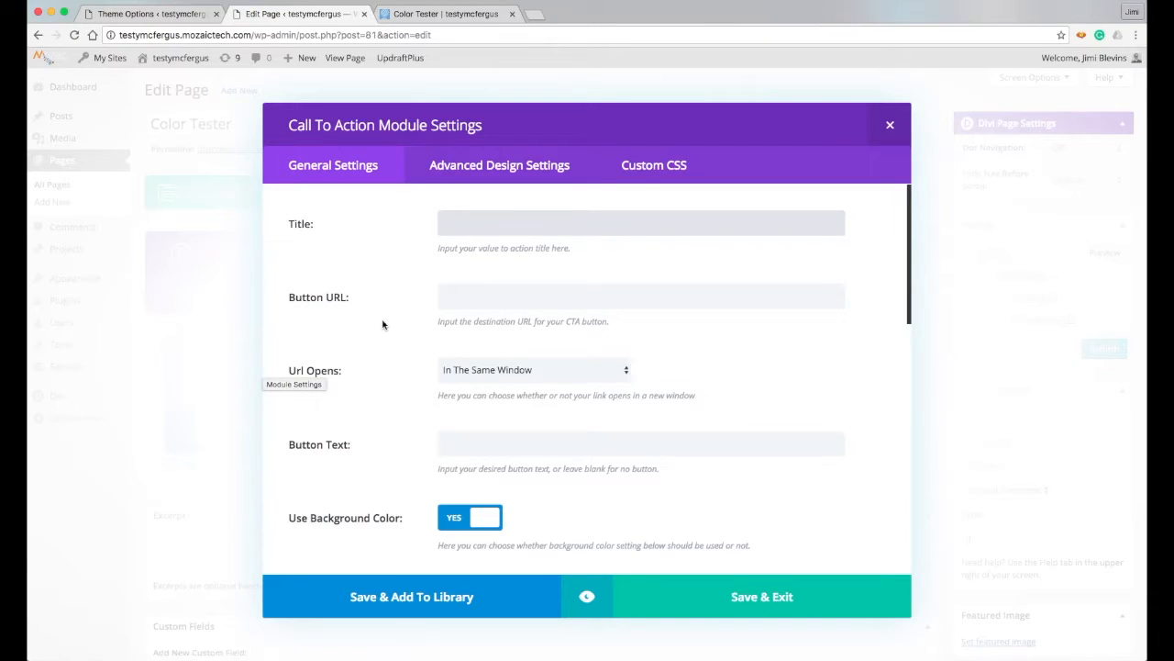
pyautogui.scroll(-3)
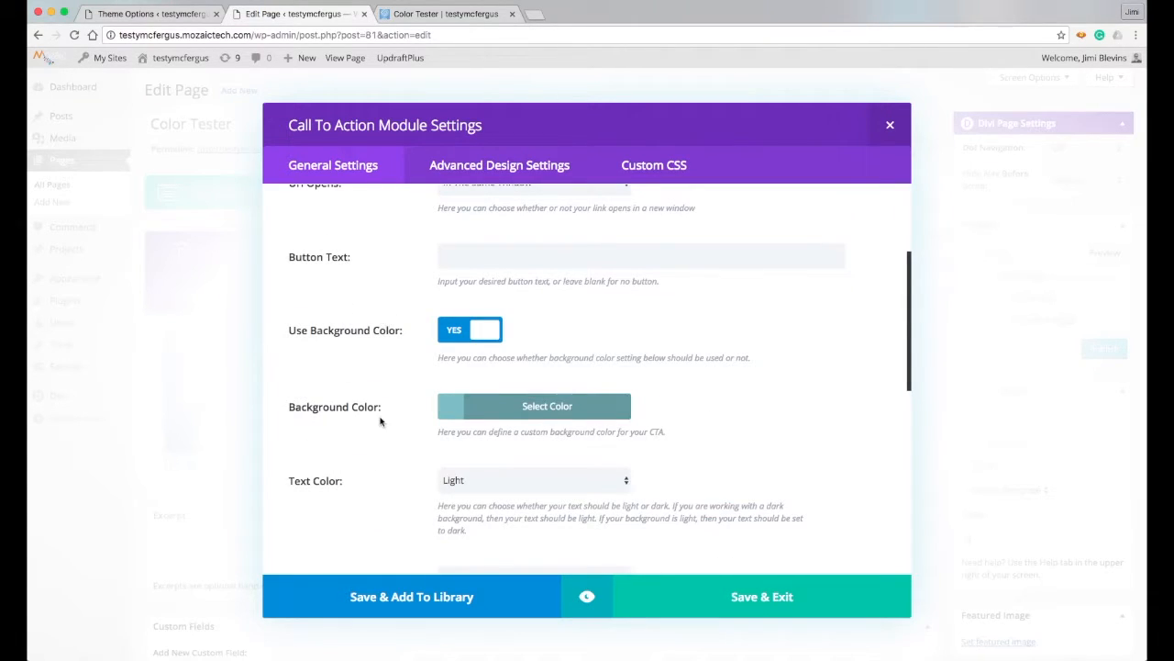
pyautogui.click(547, 405)
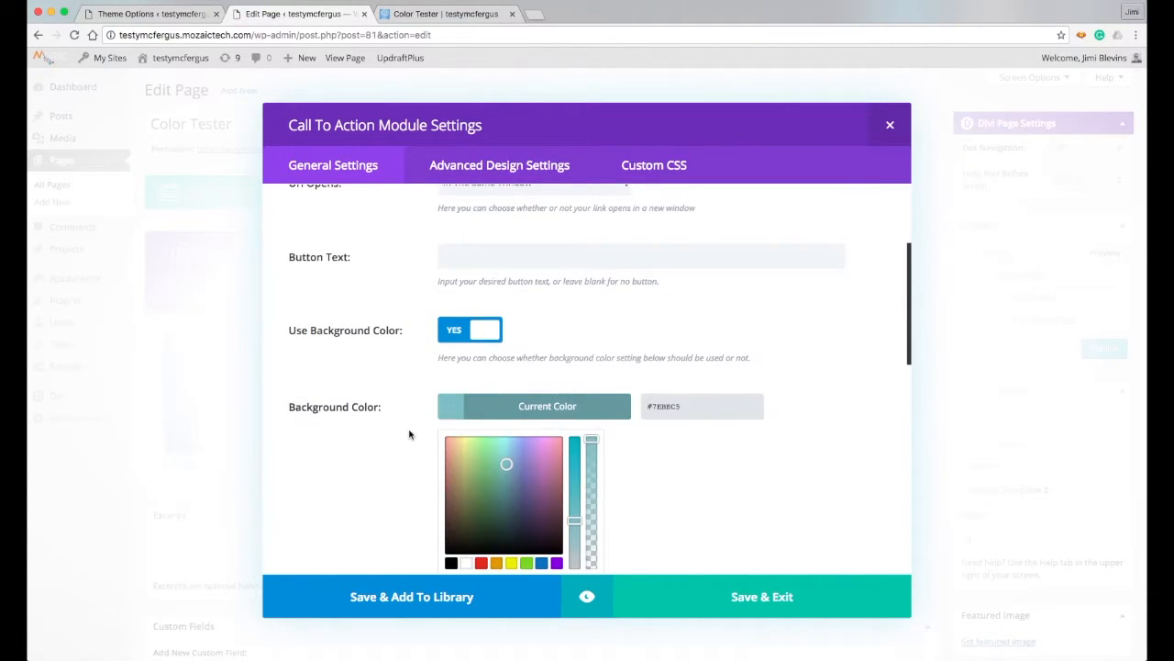
pyautogui.scroll(-3)
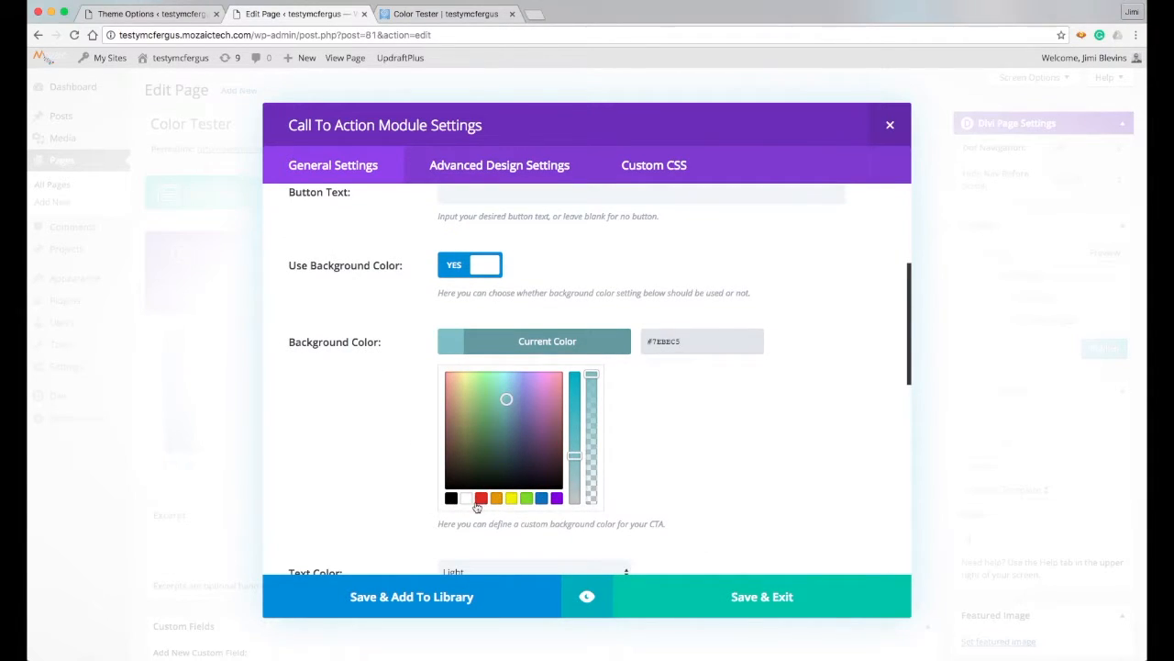
pyautogui.click(495, 499)
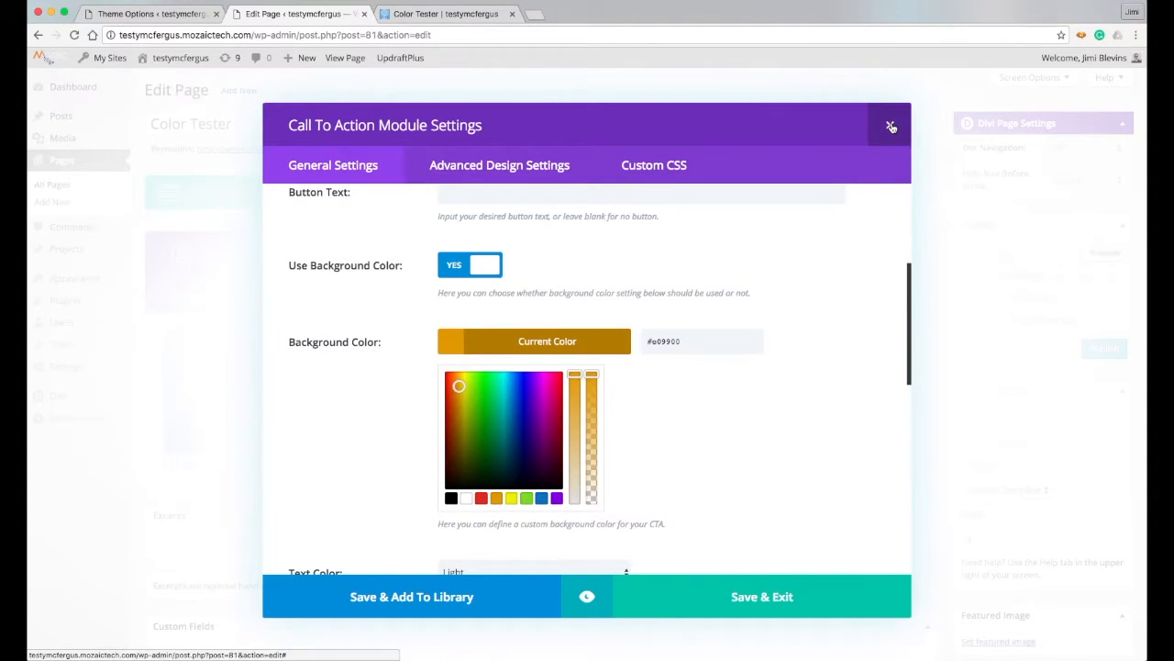
pyautogui.click(892, 125)
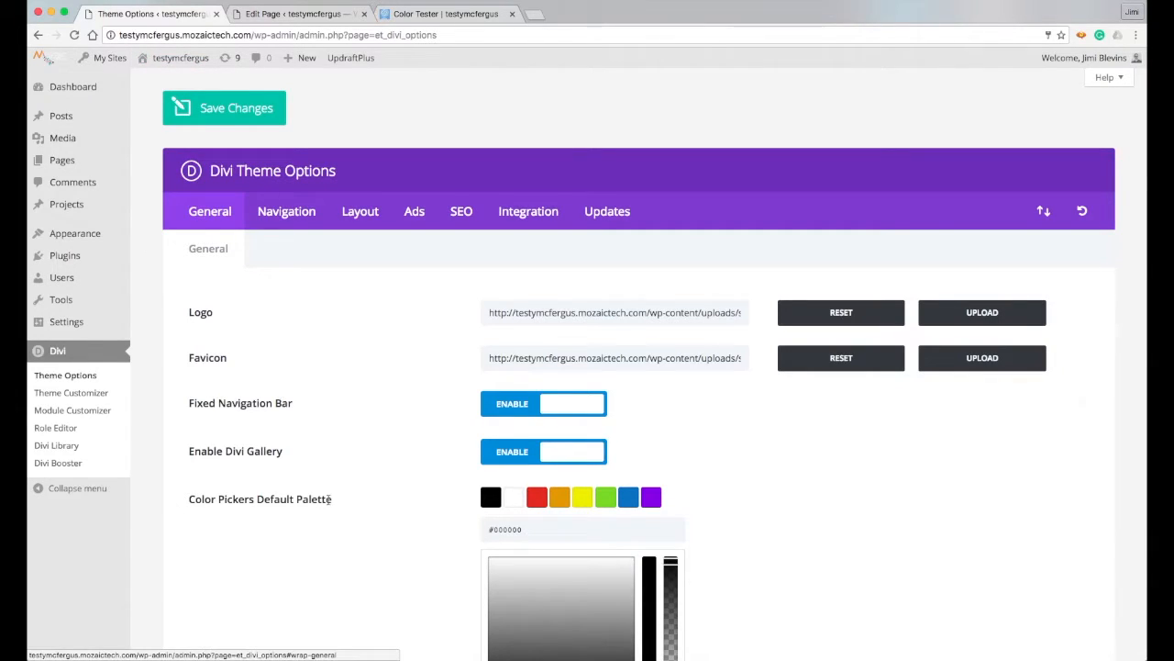
pyautogui.moveTo(354, 510)
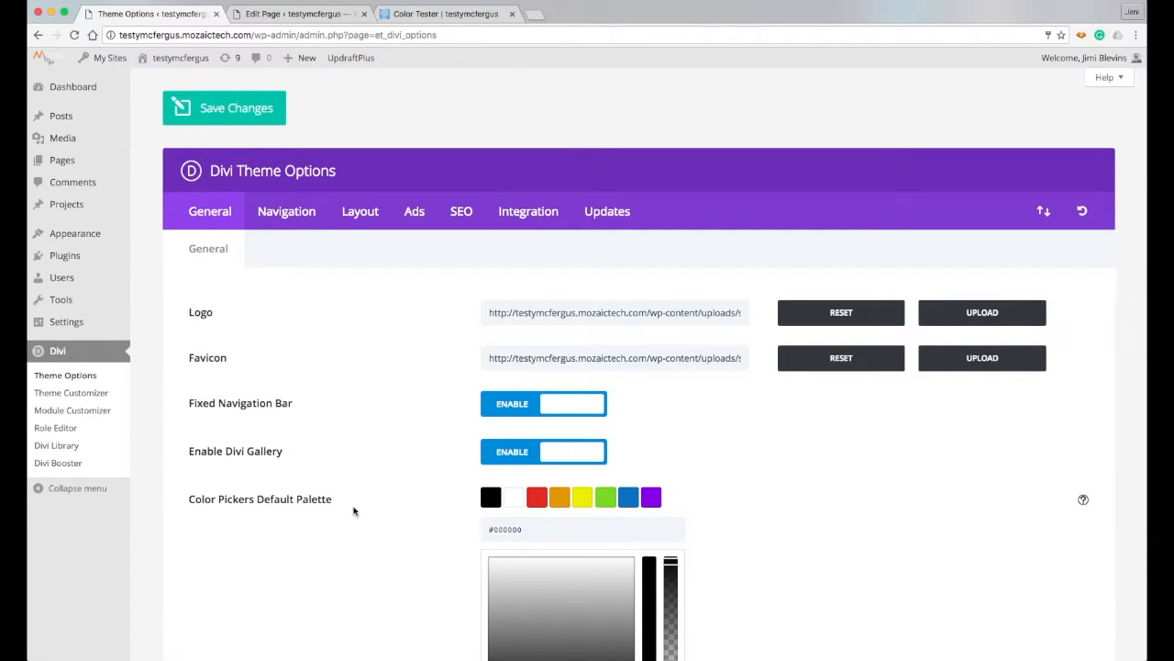
# Step: Bring the Color Pickers Default Palette swatches into view in Divi Theme Options
pyautogui.scroll(-3)
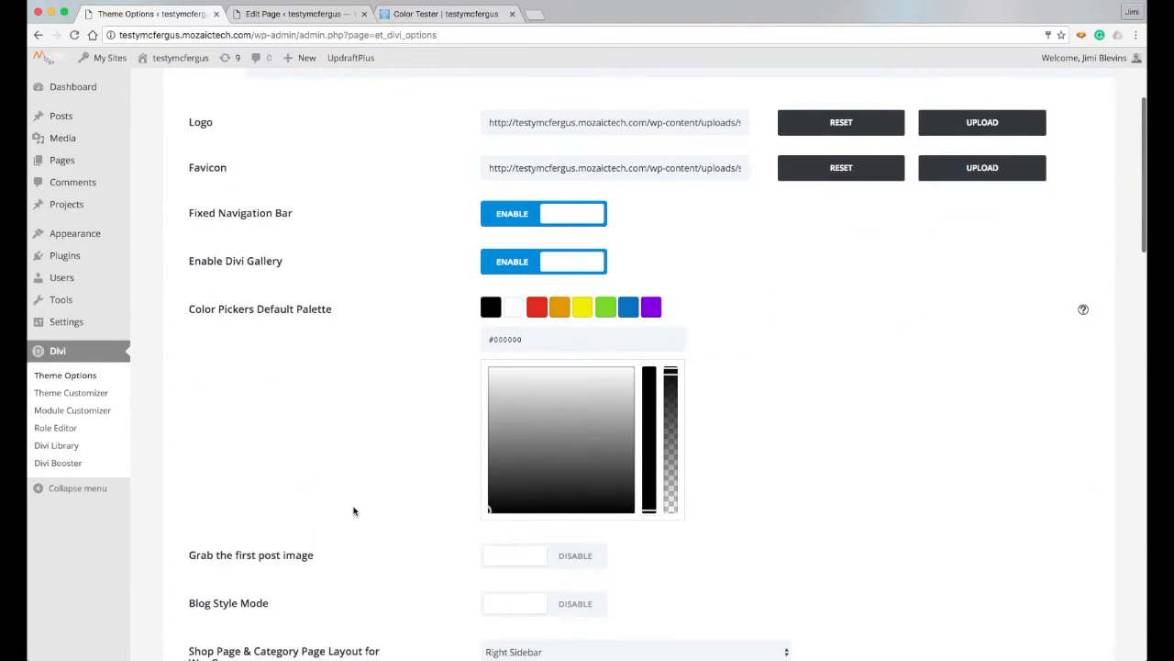
pyautogui.scroll(3)
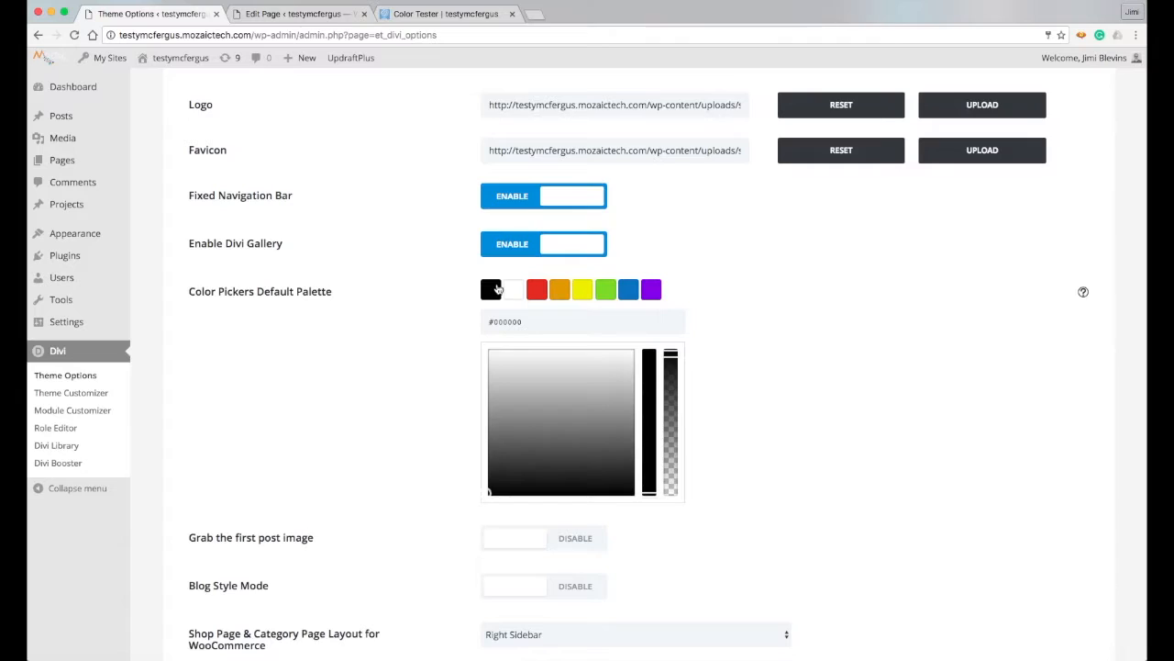
pyautogui.moveTo(492, 290)
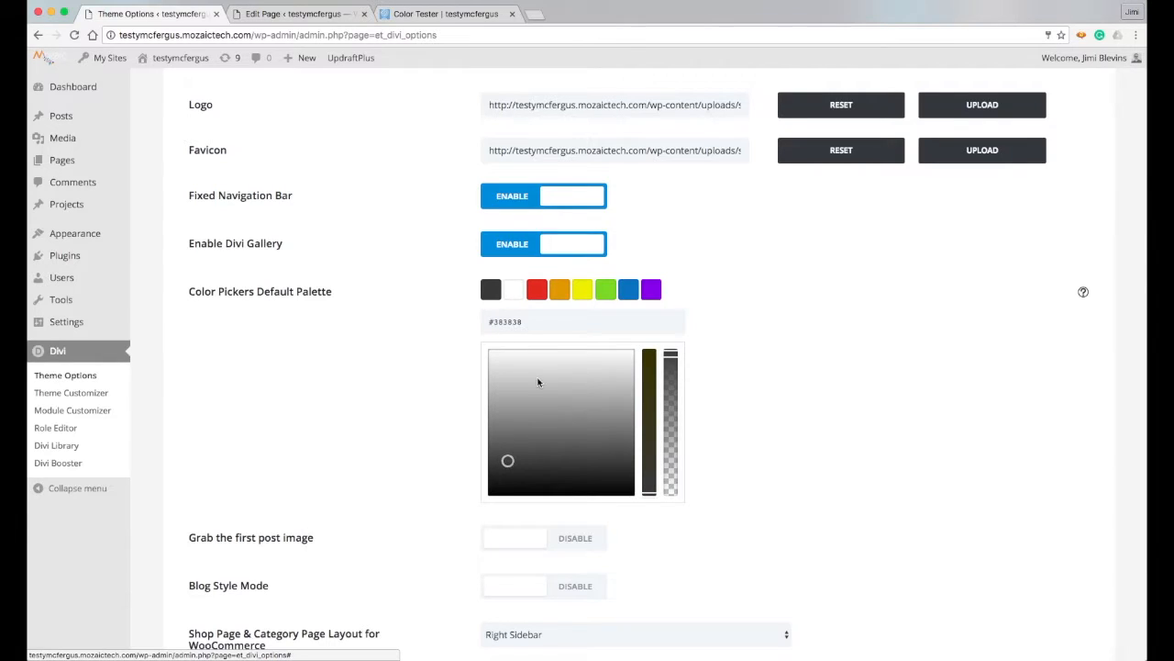
# Step: Replace the palette's red swatch with pink via an exact hex value, then go back to the Color Tester editor
pyautogui.click(536, 290)
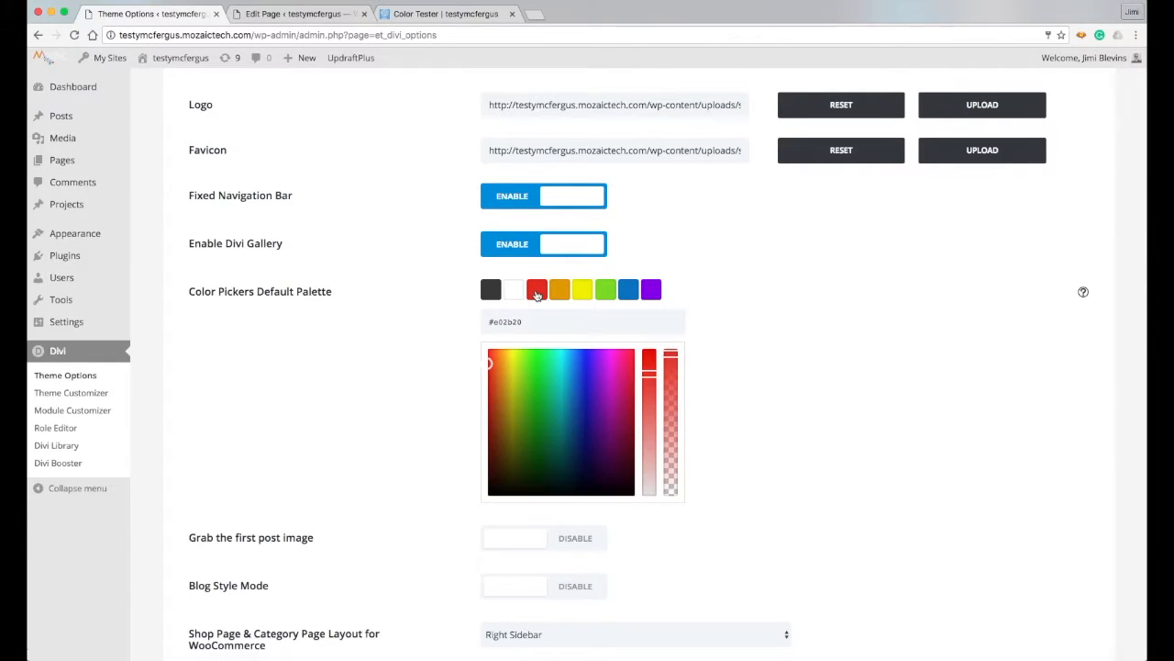
pyautogui.moveTo(613, 379)
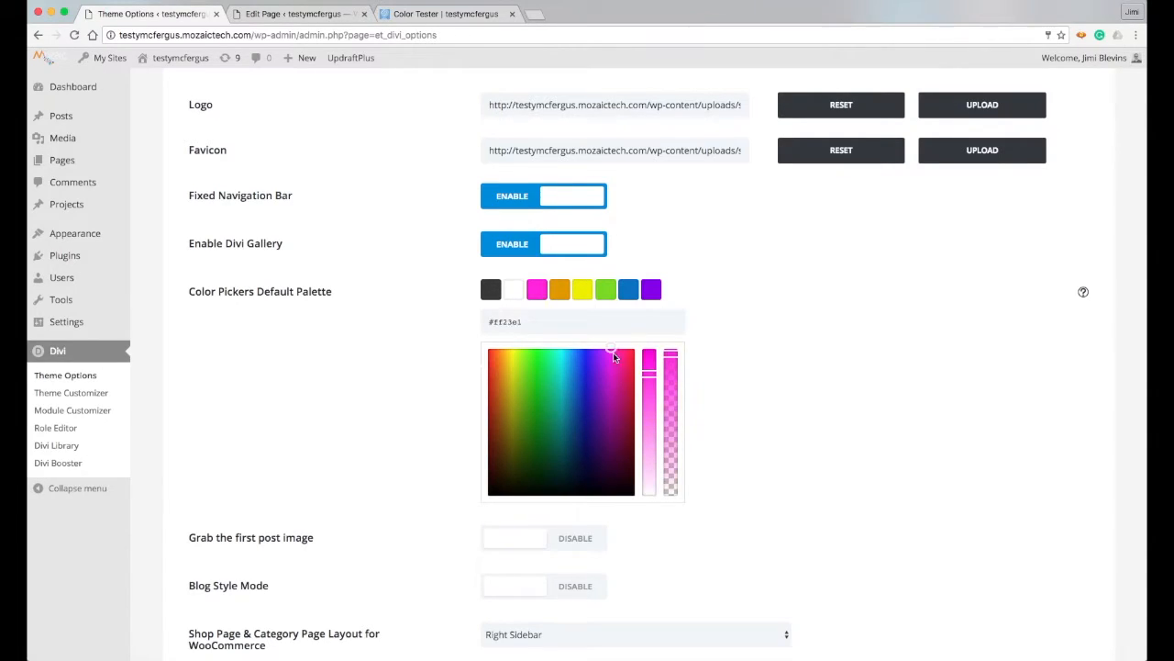
pyautogui.click(614, 349)
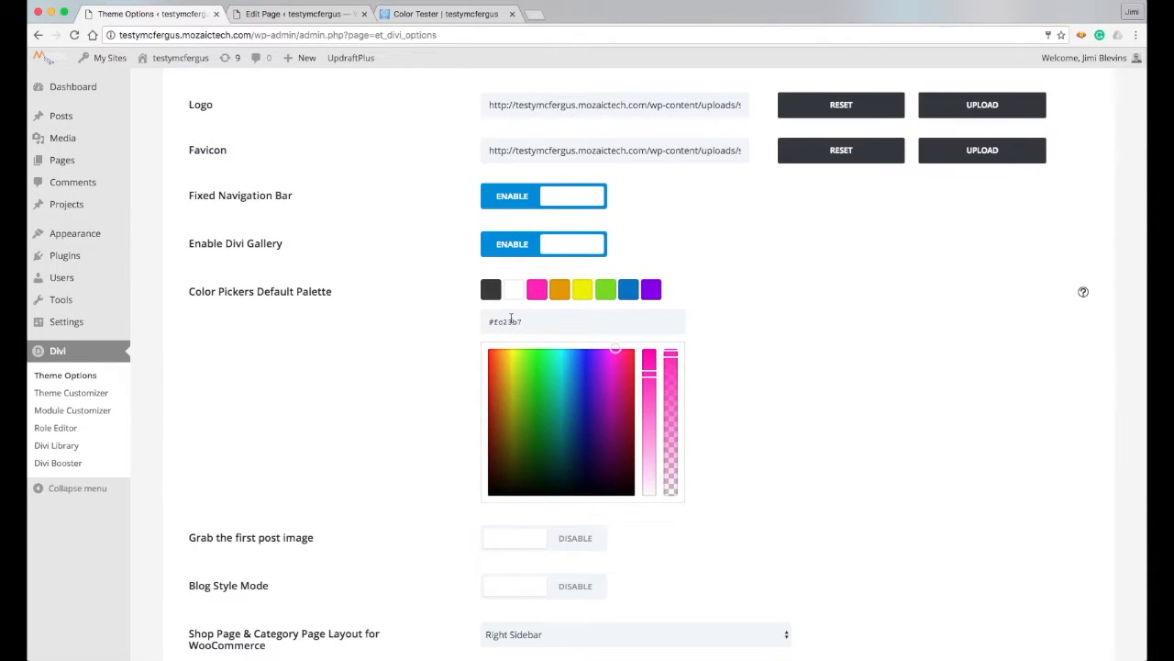
pyautogui.moveTo(383, 248)
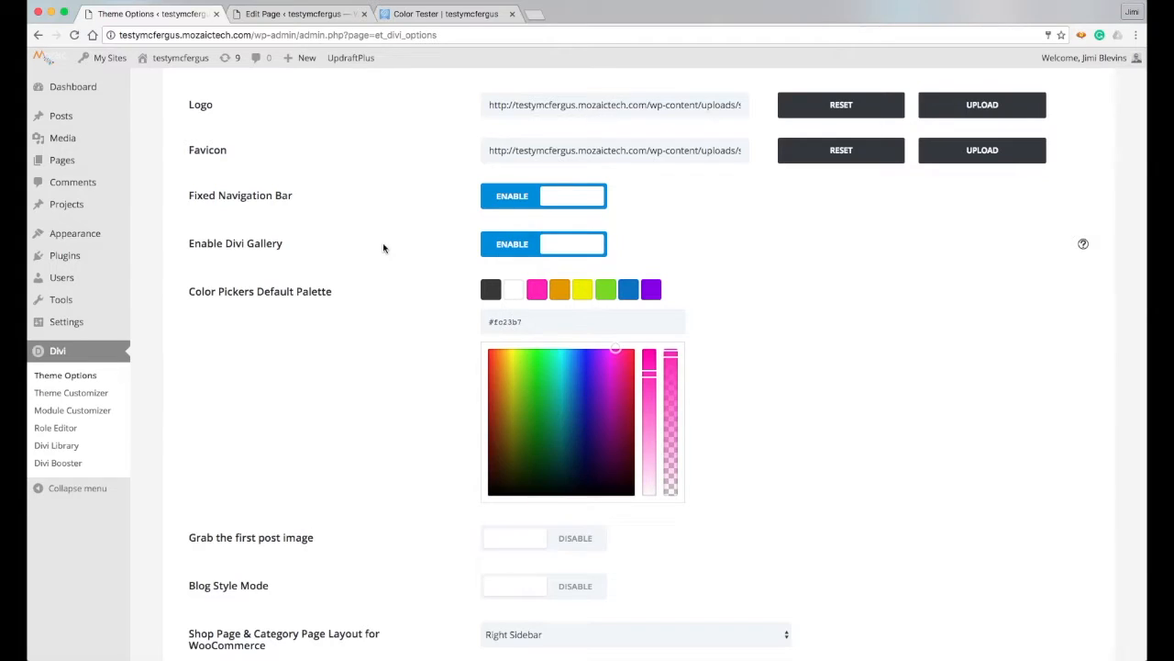
pyautogui.scroll(3)
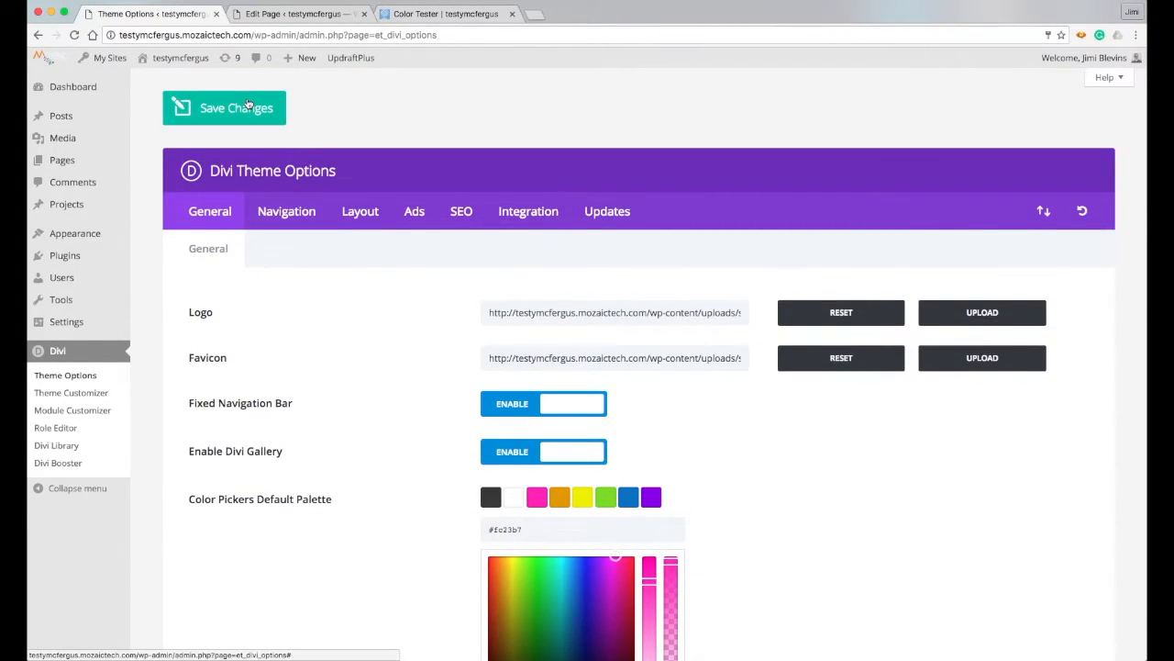
pyautogui.moveTo(292, 88)
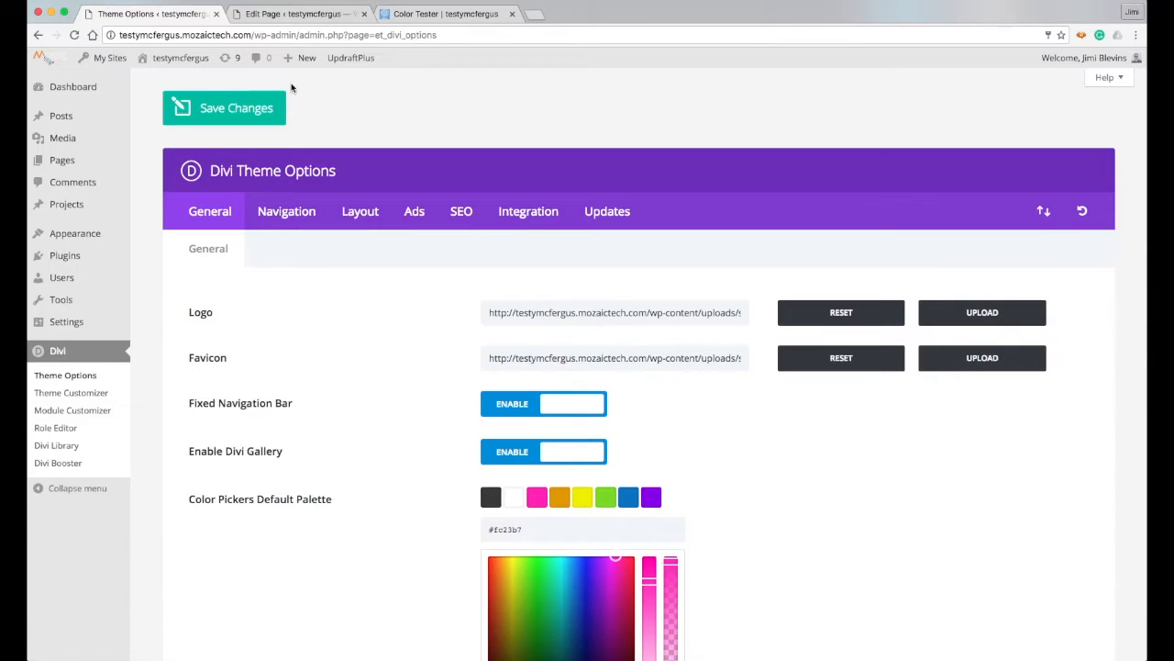
pyautogui.click(293, 15)
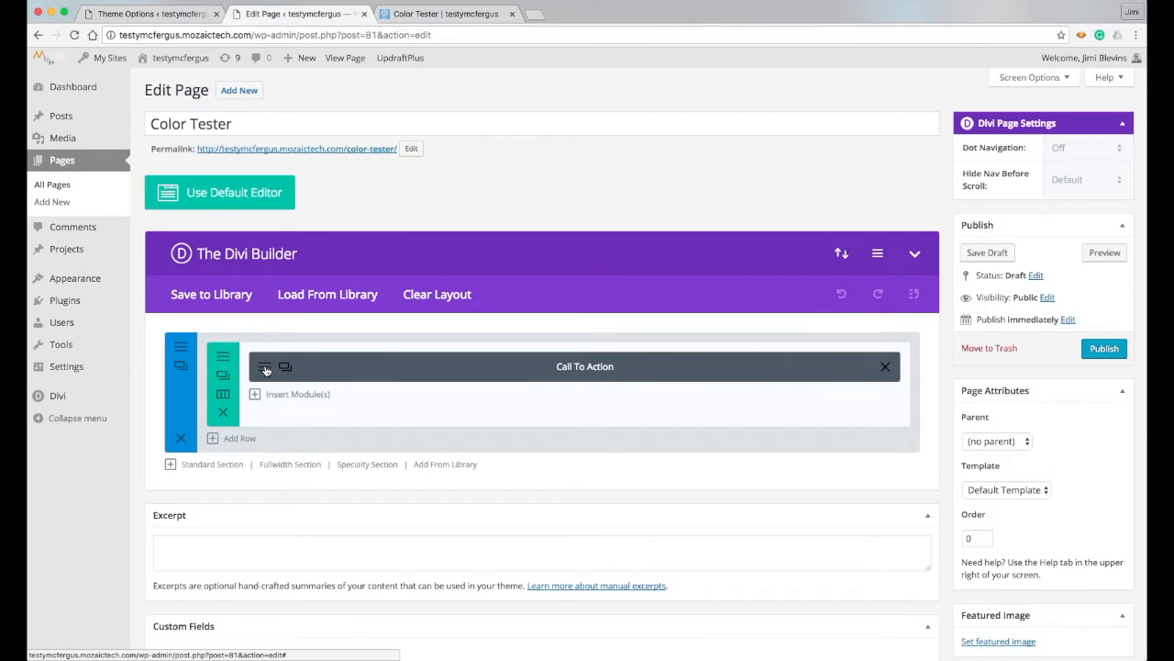
pyautogui.click(264, 367)
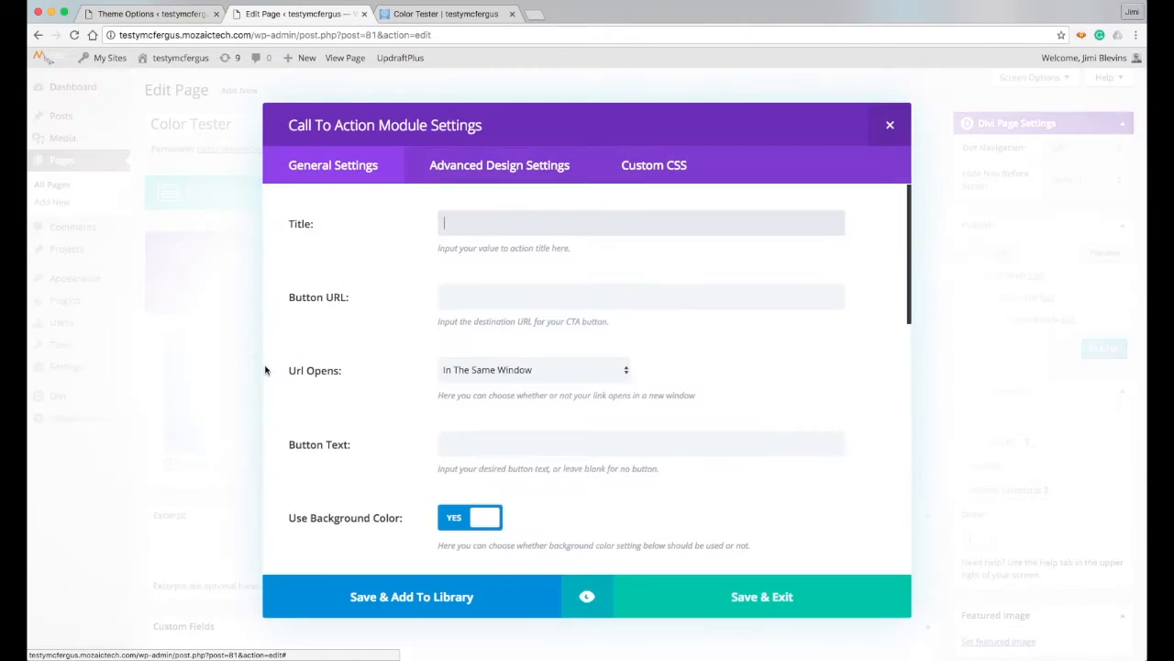
pyautogui.scroll(-3)
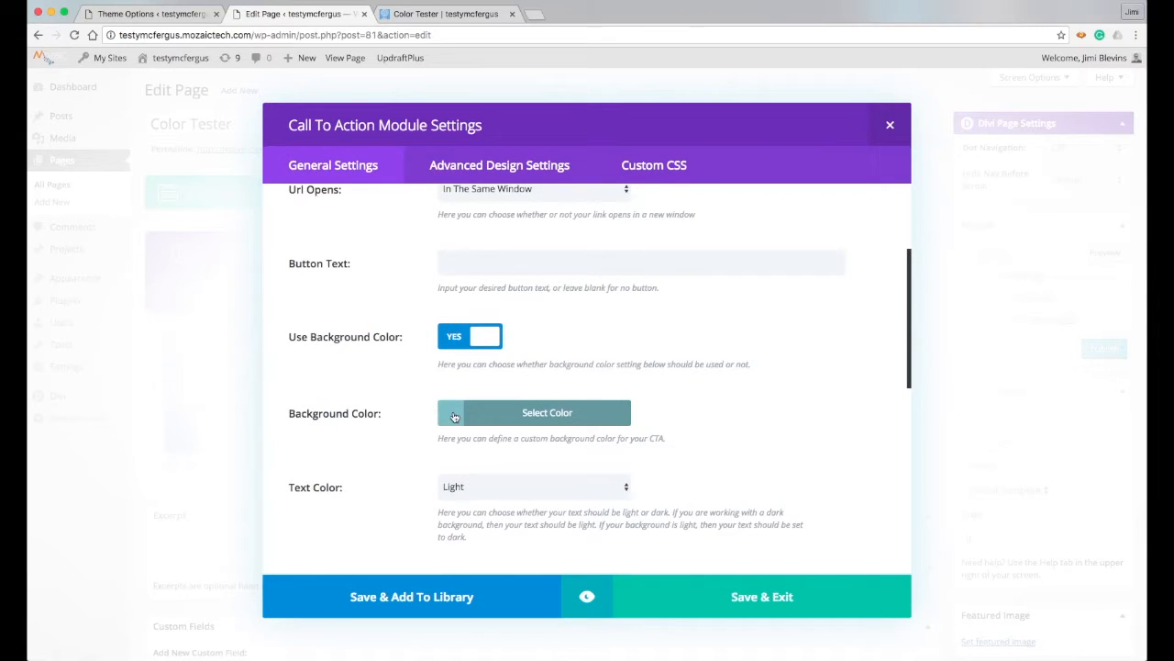
pyautogui.click(547, 411)
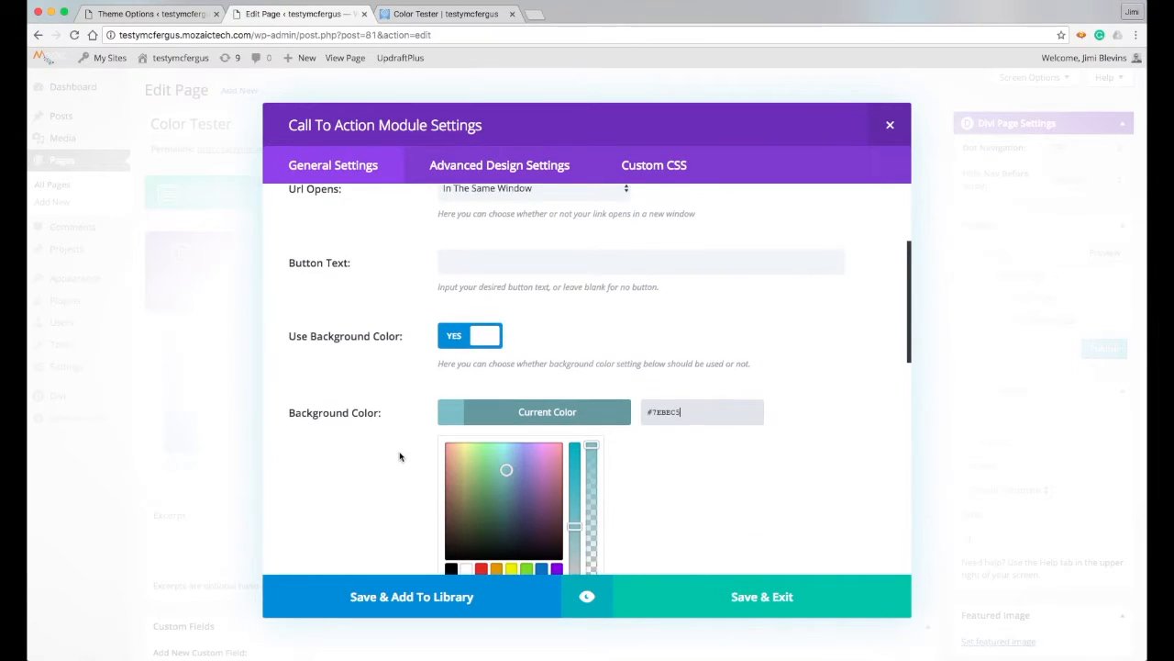
pyautogui.scroll(-3)
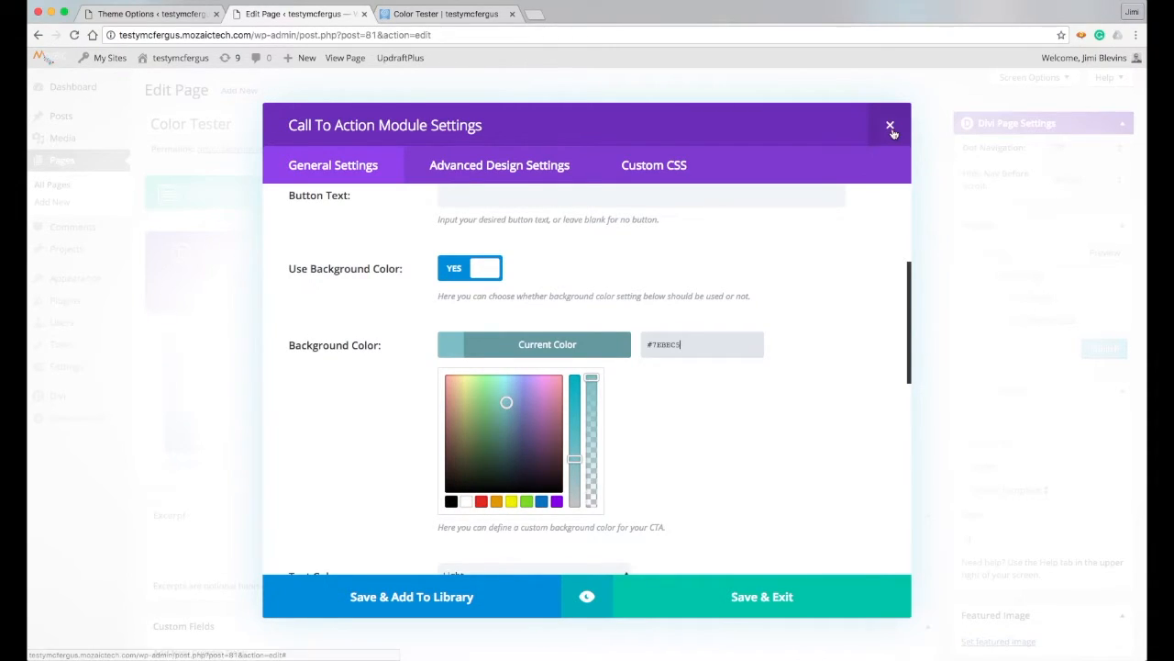
pyautogui.click(888, 125)
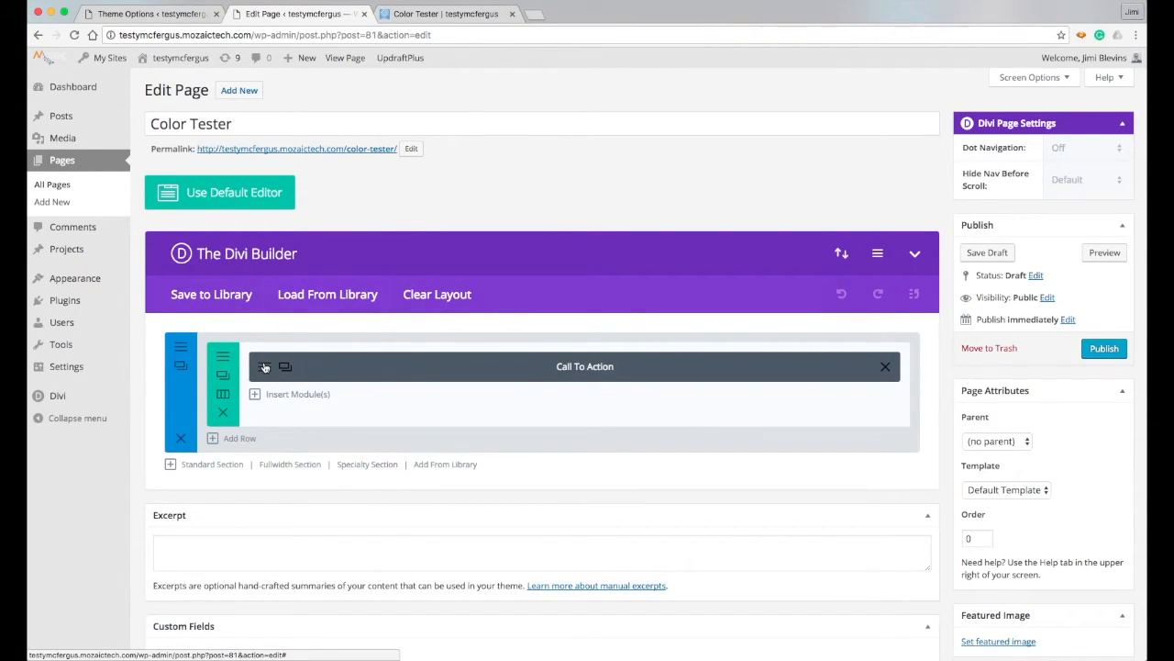
# Step: Reach the Call To Action module's Background Color setting and its colour picker
pyautogui.click(264, 367)
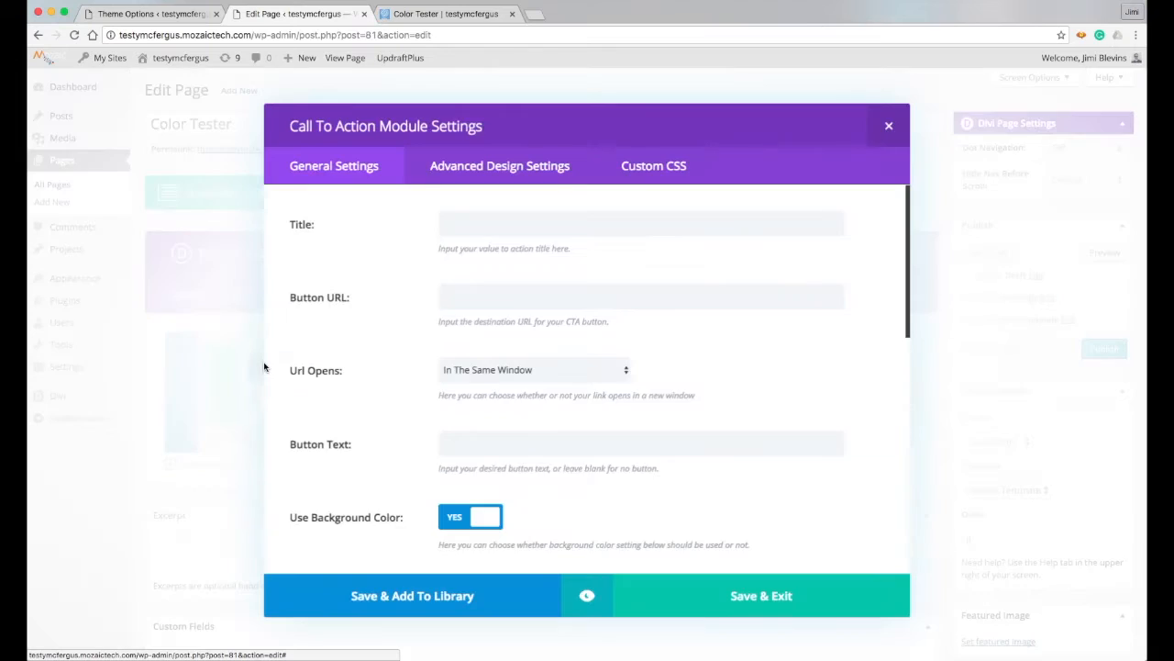
pyautogui.click(641, 224)
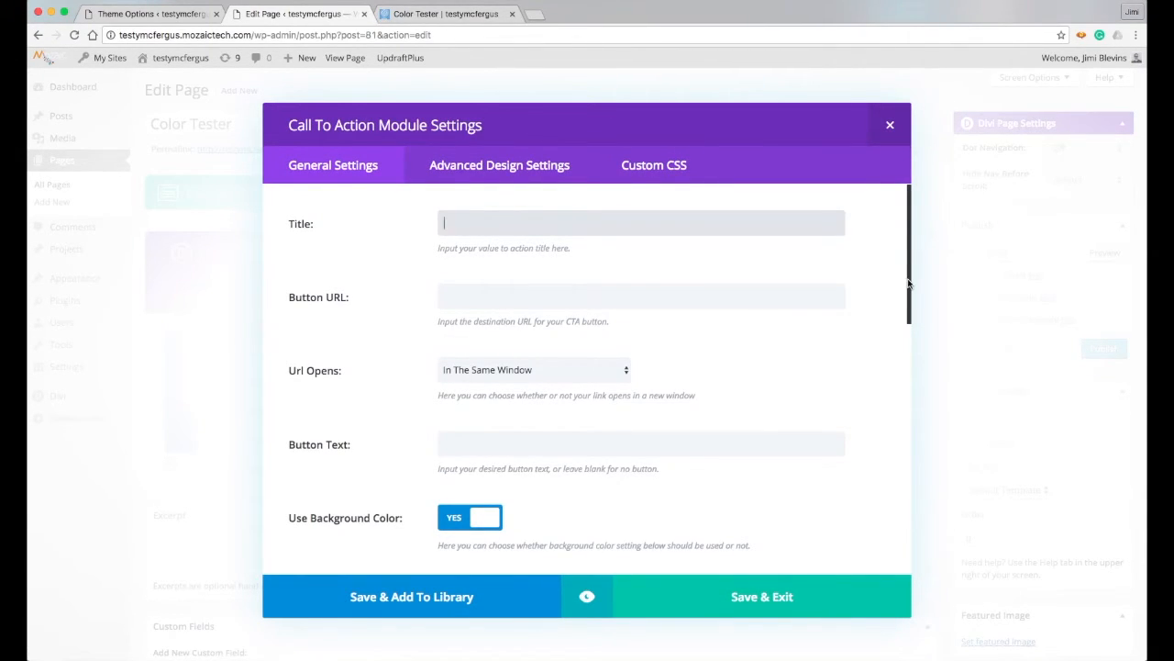
pyautogui.scroll(-3)
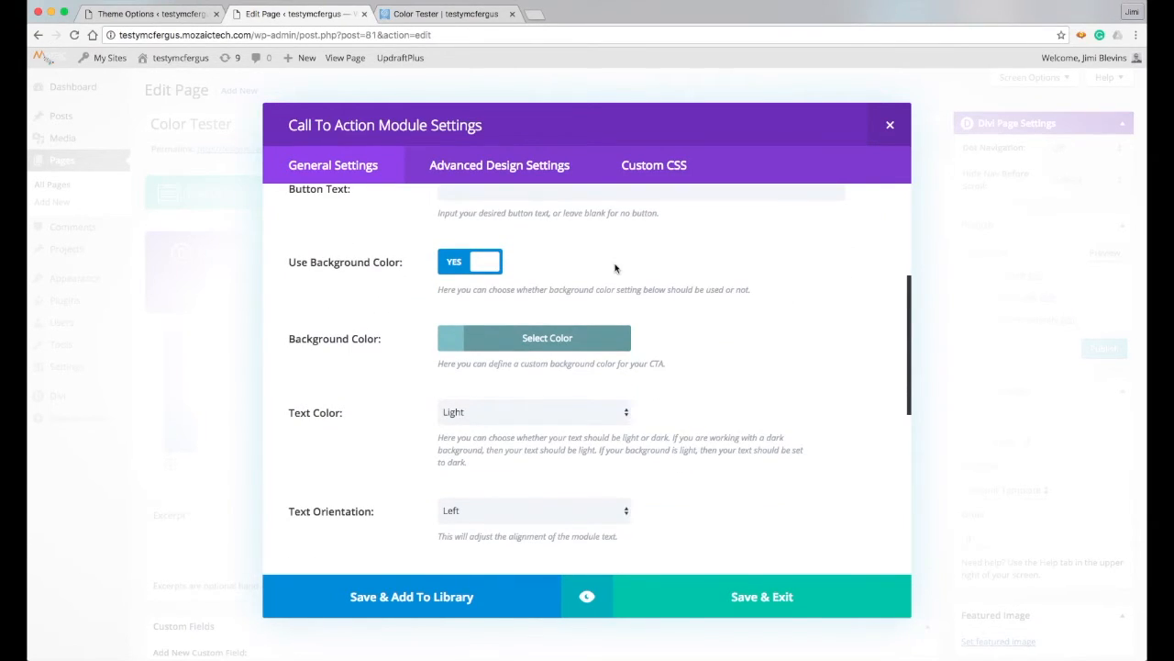
pyautogui.moveTo(525, 312)
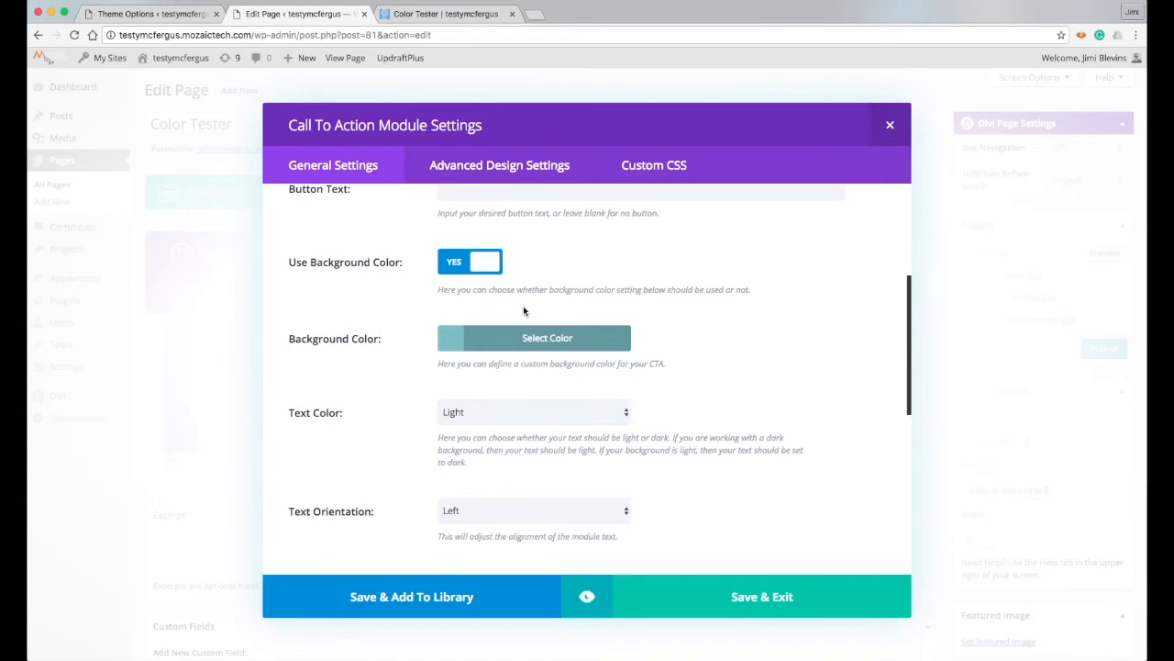
pyautogui.moveTo(444, 340)
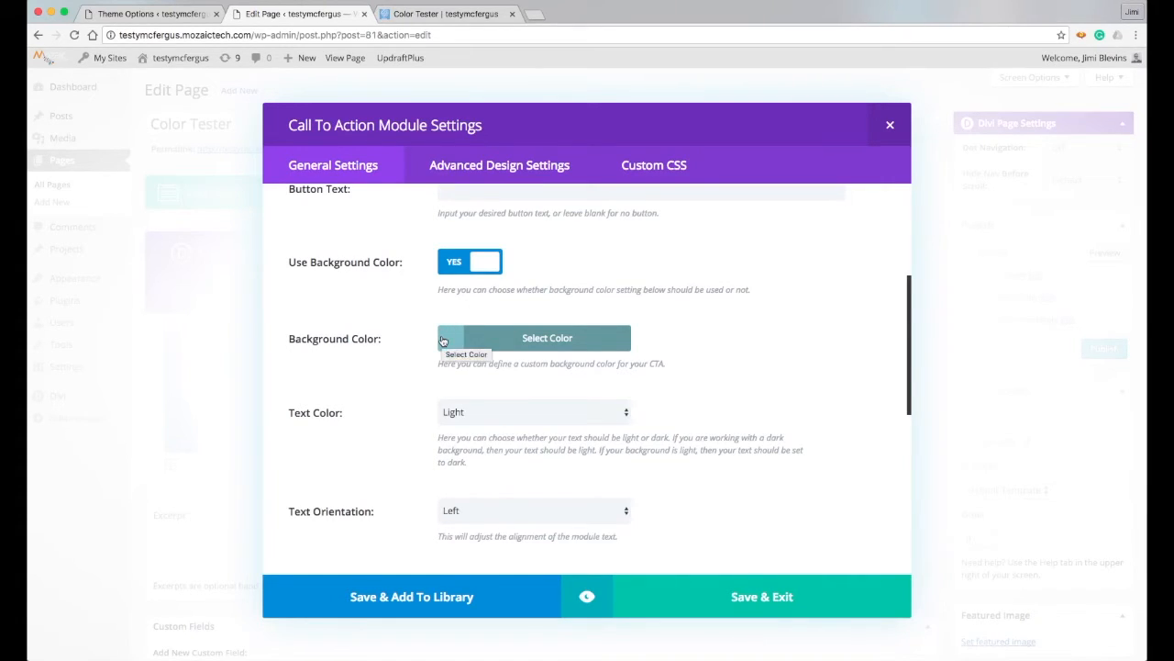
pyautogui.click(546, 337)
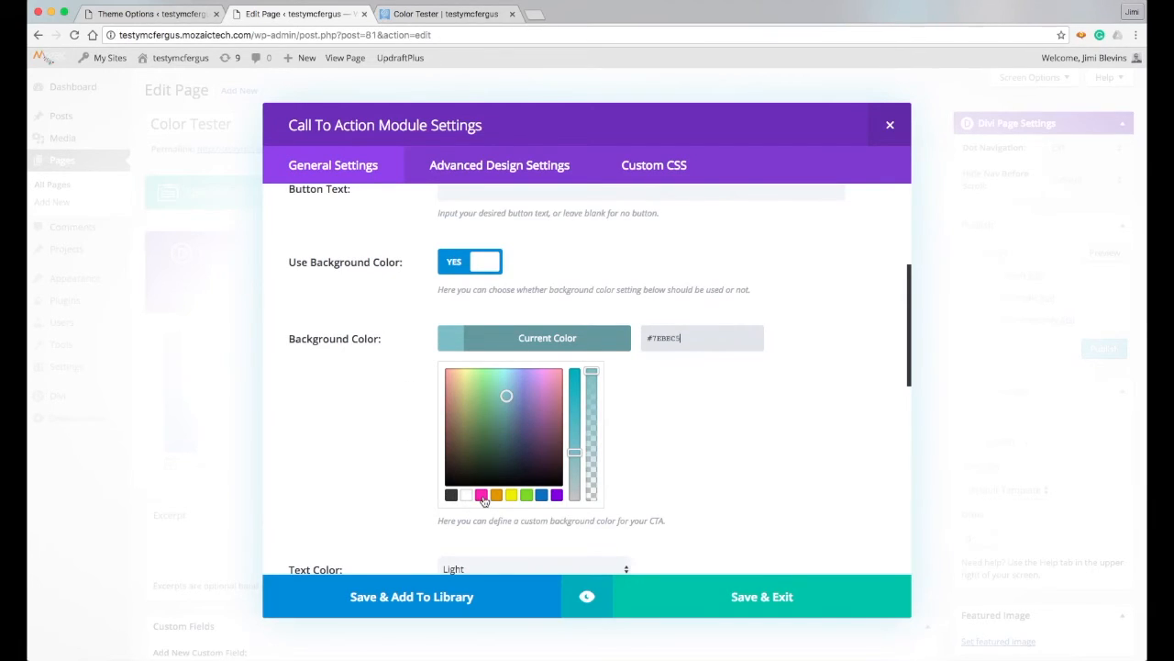
# Step: Set the module background to the pink palette swatch and save, returning to the layout
pyautogui.click(481, 495)
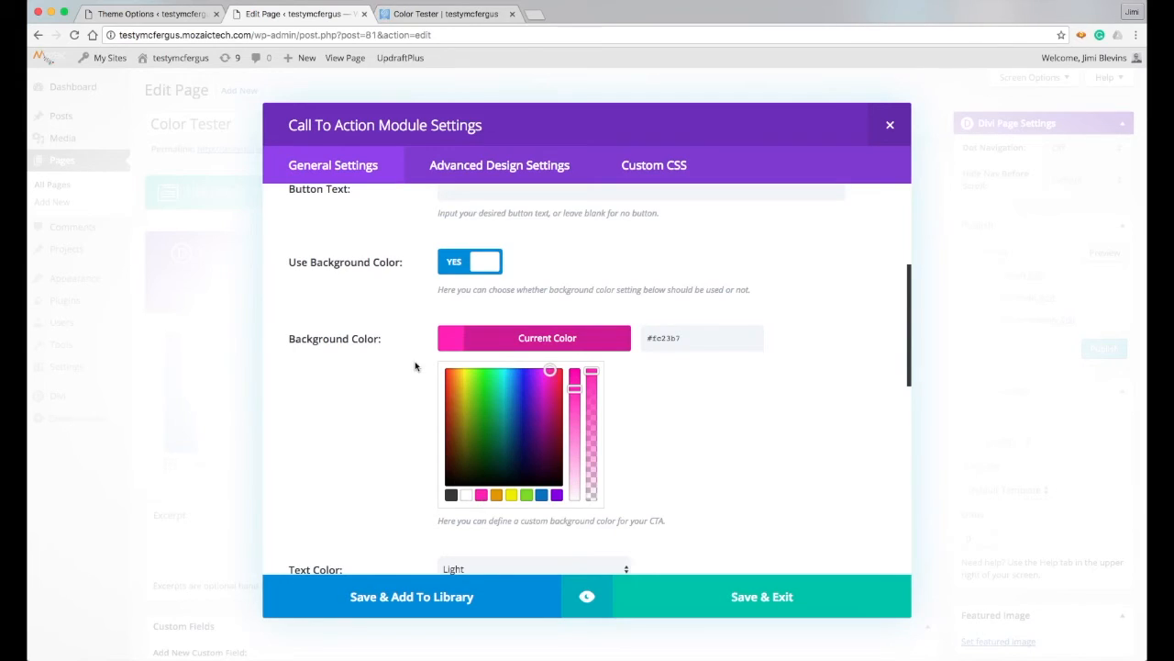
pyautogui.click(534, 338)
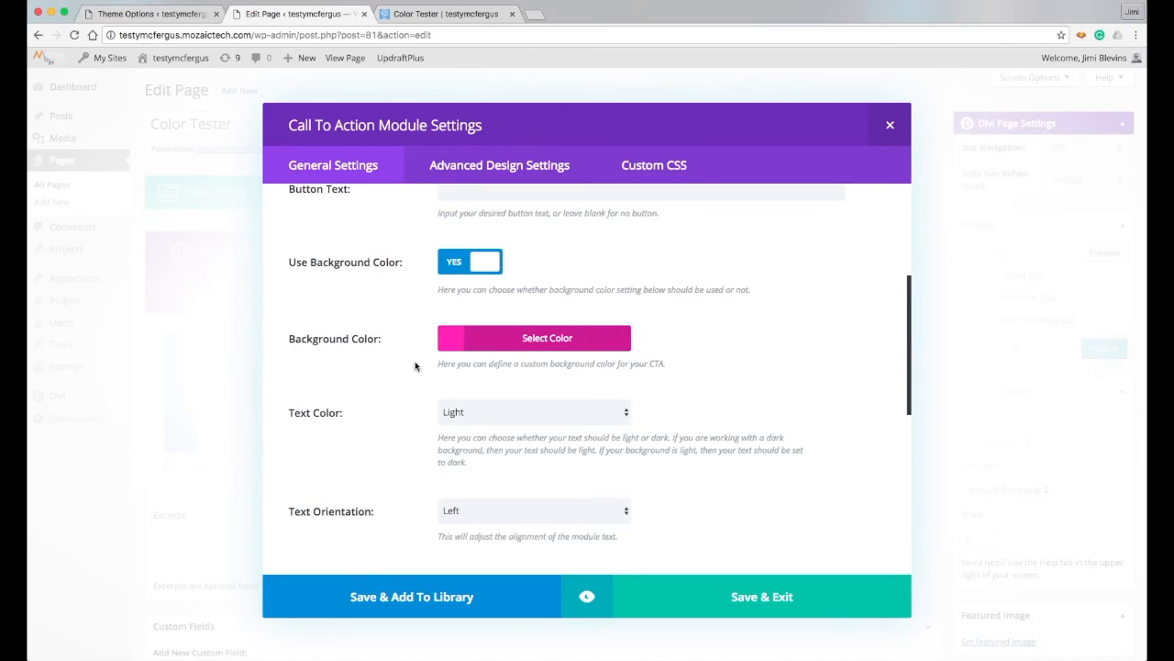
pyautogui.moveTo(835, 564)
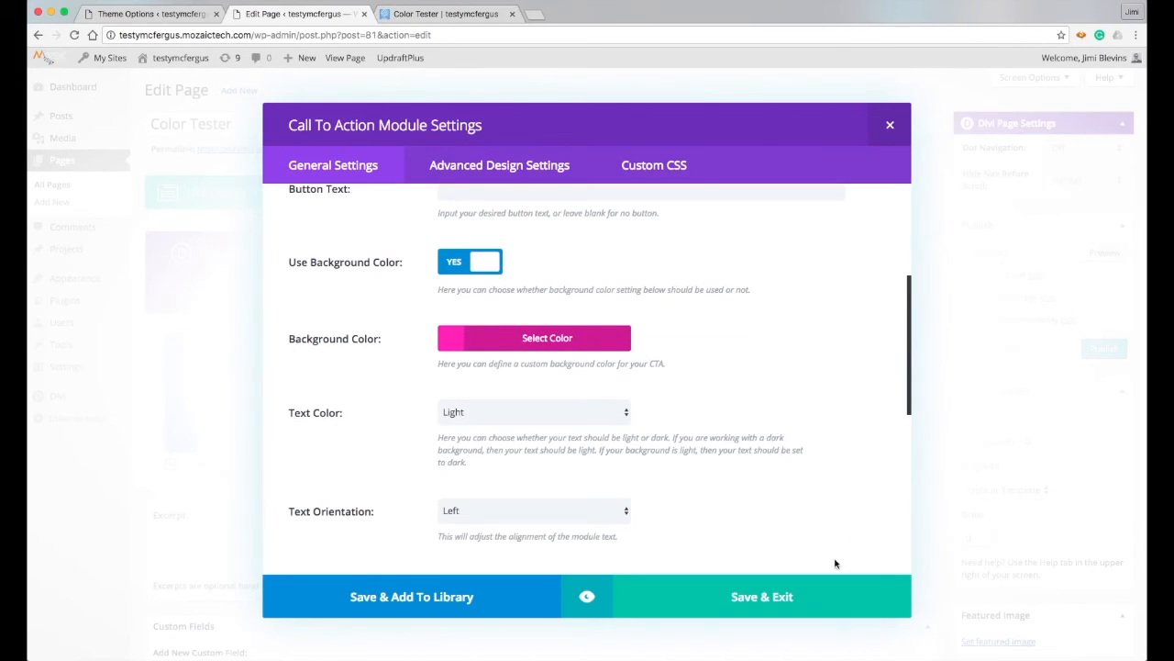
pyautogui.moveTo(807, 602)
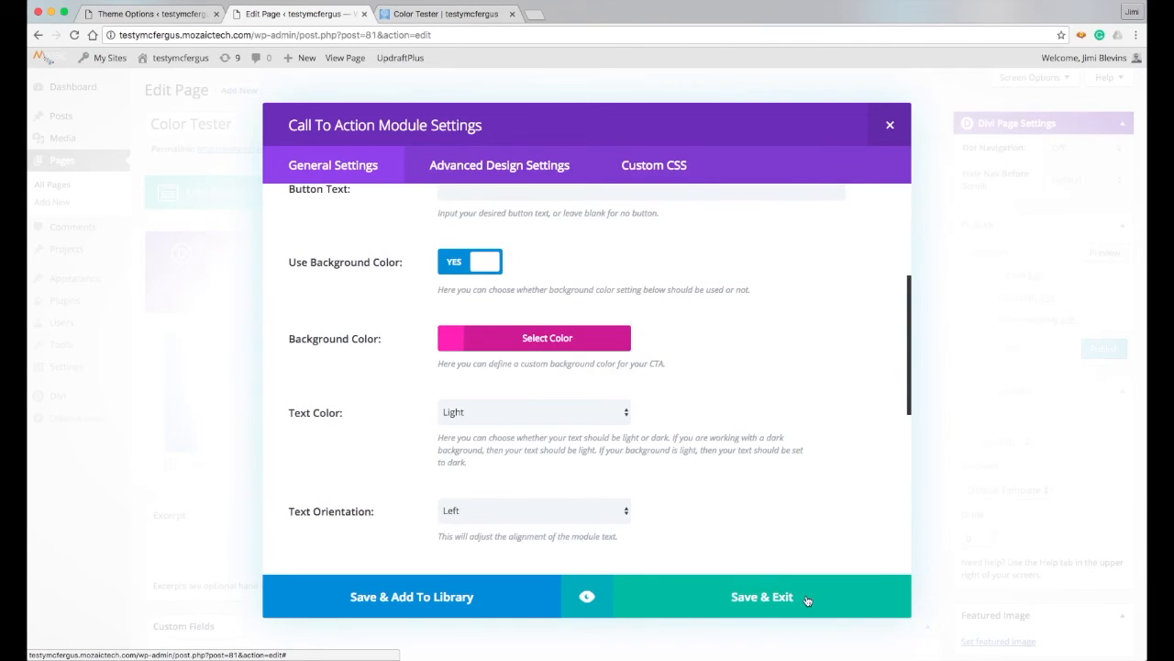
pyautogui.click(762, 596)
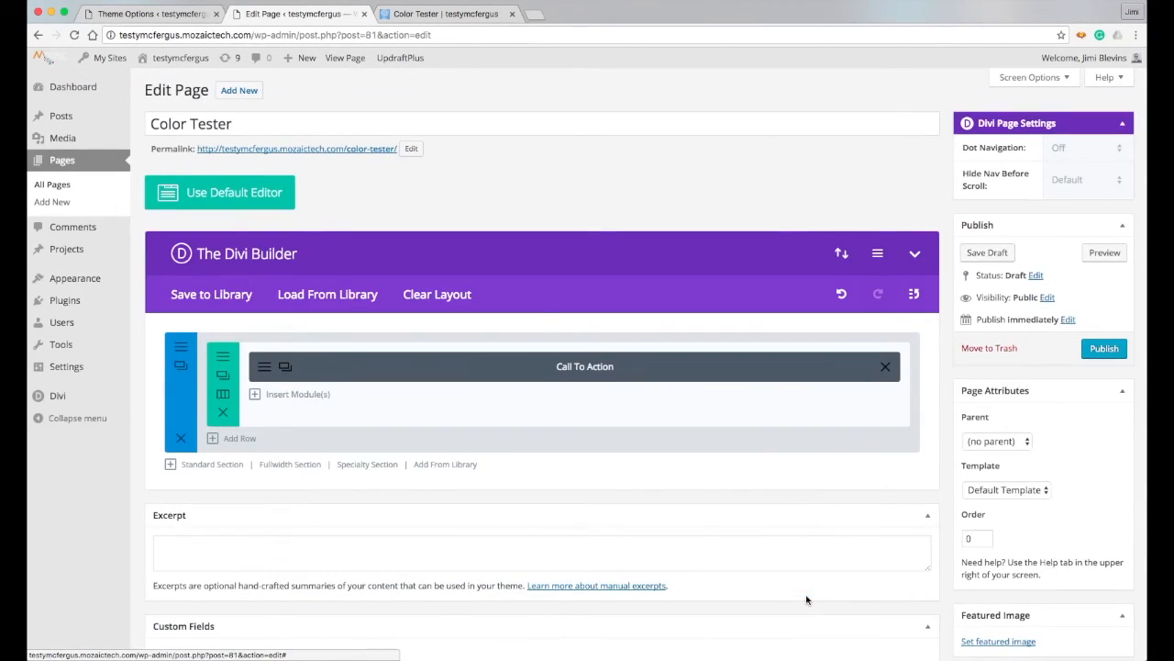